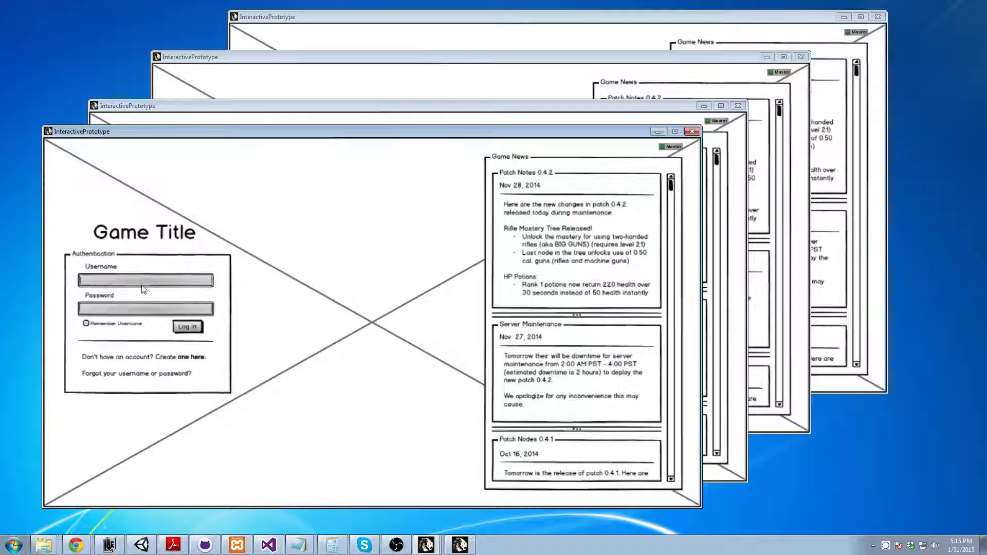
Log in as test1, preview the Engineer and another class, and start playing.
{"action": "type", "text": "test1"}
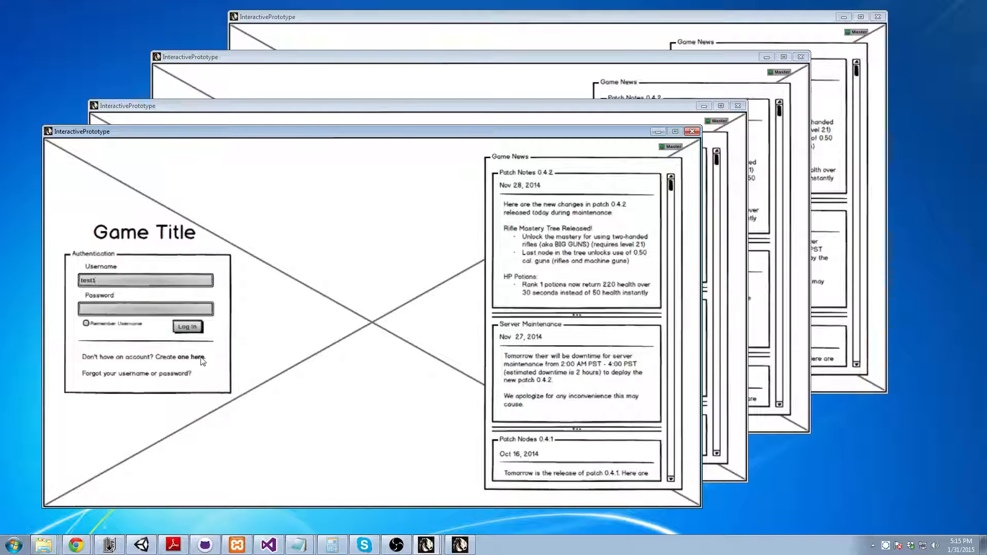
{"action": "left_click", "coordinate": [187, 326]}
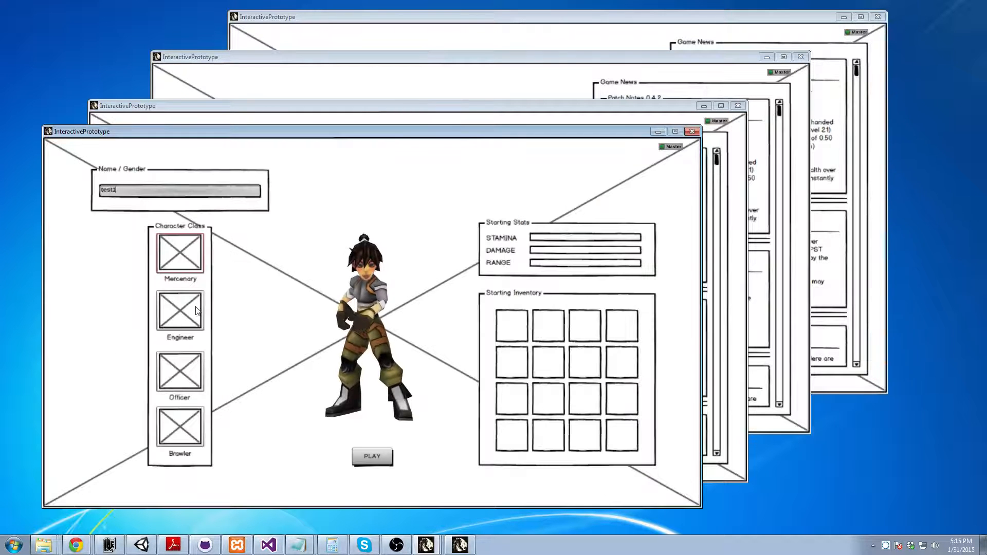
{"action": "left_click", "coordinate": [179, 312]}
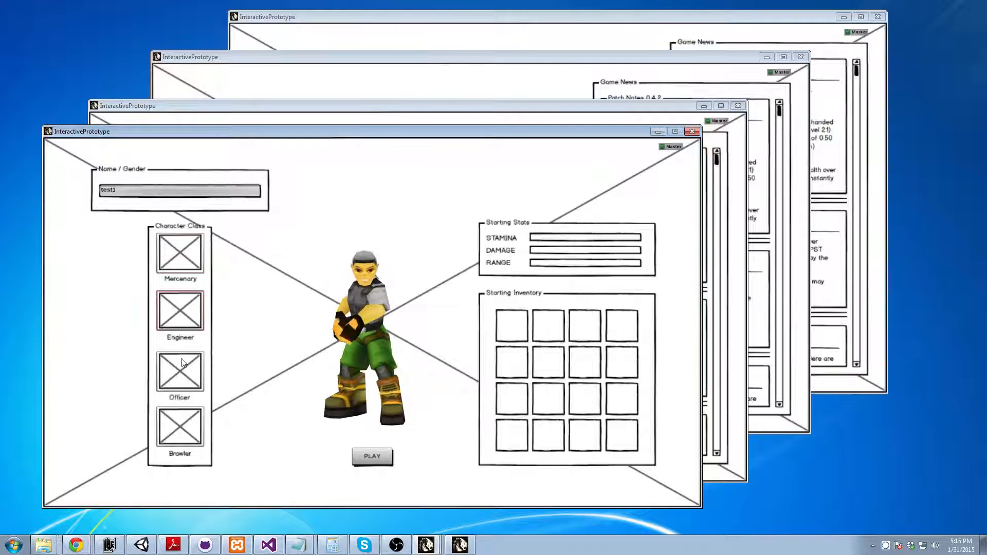
{"action": "left_click", "coordinate": [179, 371]}
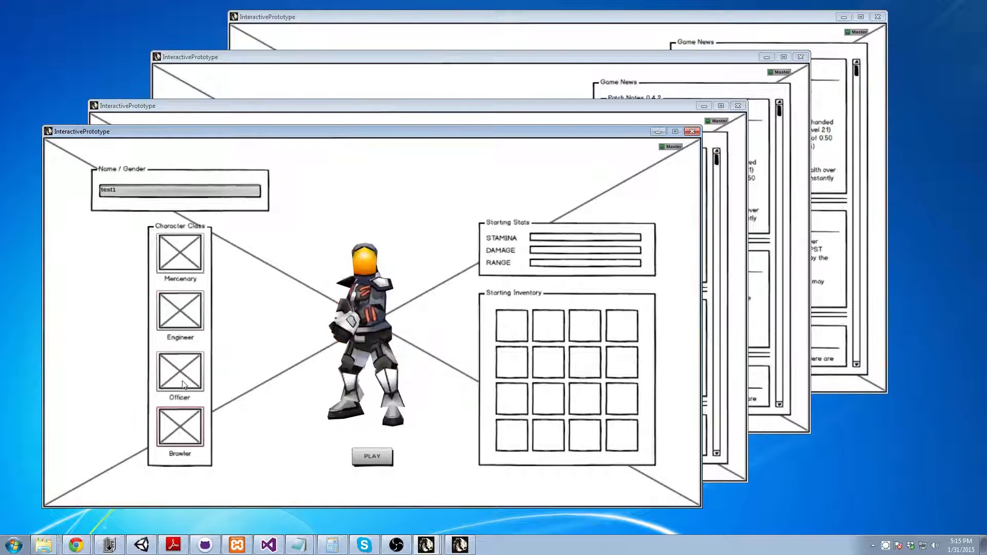
{"action": "left_click", "coordinate": [178, 252]}
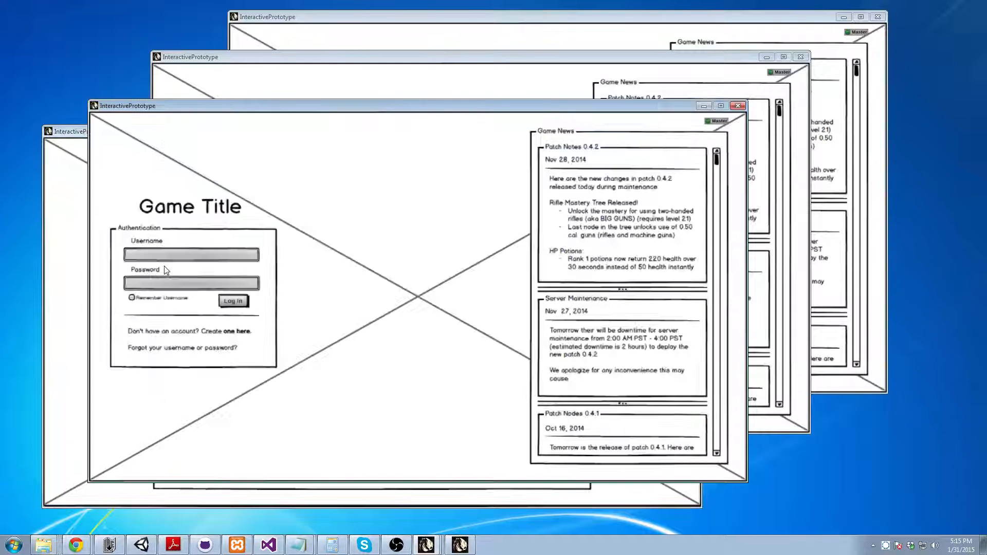
Log in the second and third clients, name the new character 'test' and choose Brawler.
{"action": "left_click", "coordinate": [233, 301]}
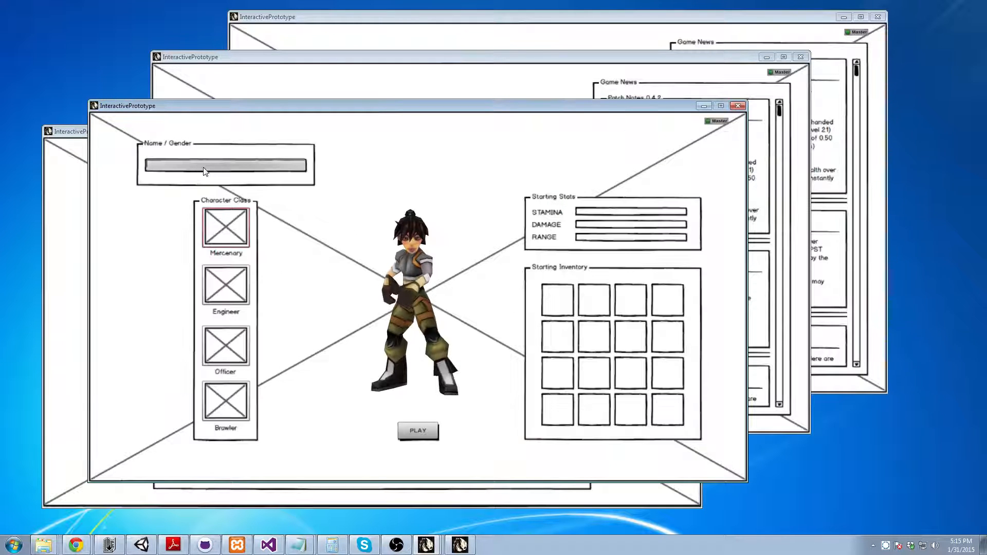
{"action": "left_click", "coordinate": [418, 431]}
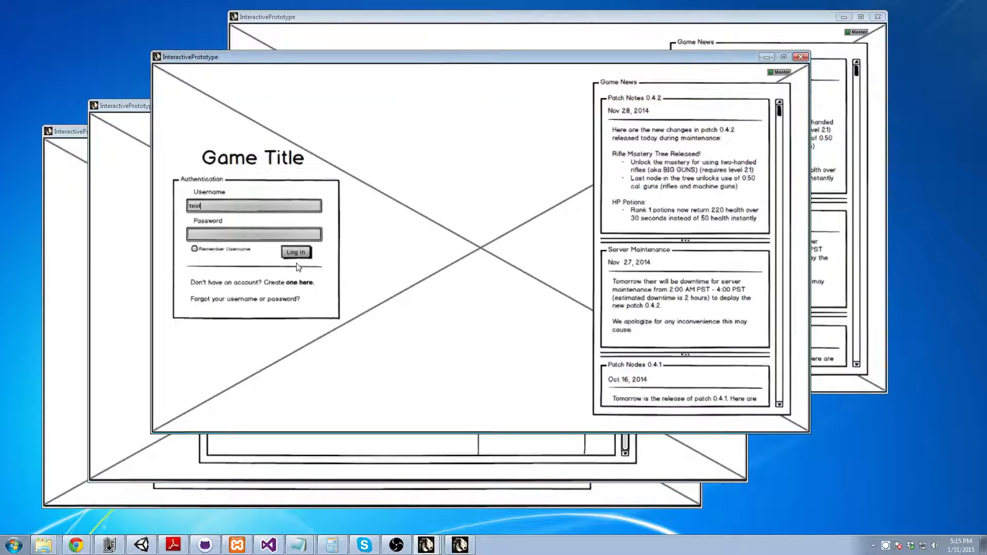
{"action": "left_click", "coordinate": [295, 251]}
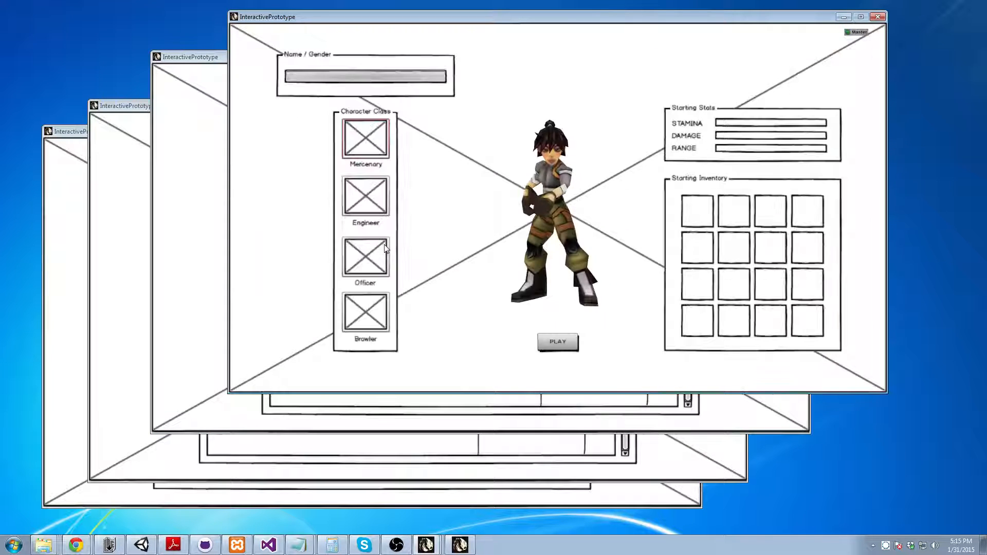
{"action": "type", "text": "test"}
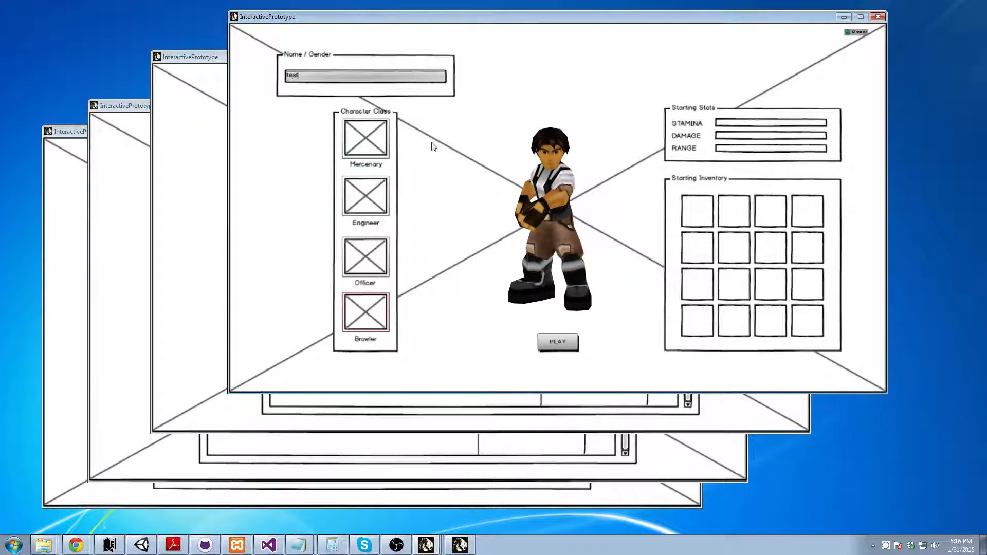
{"action": "left_click", "coordinate": [557, 342]}
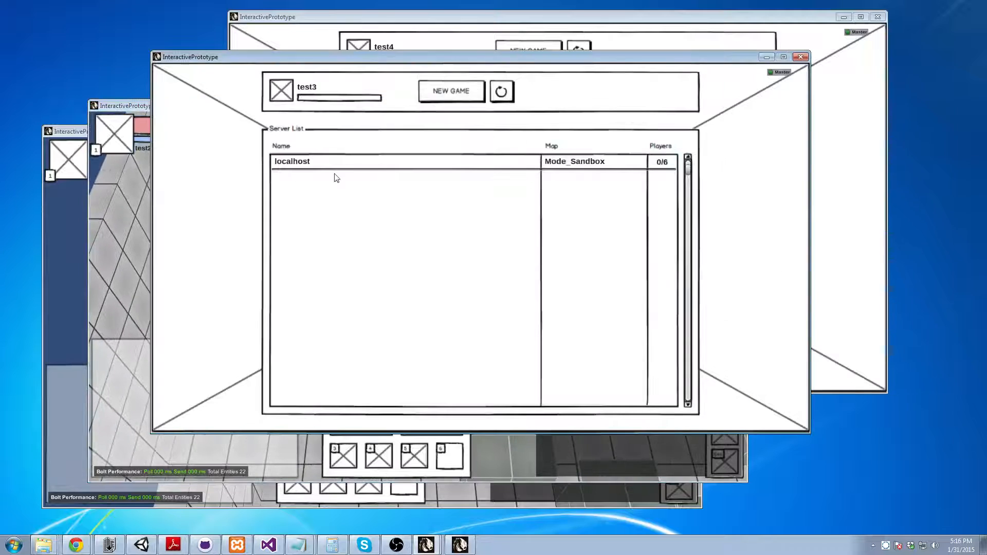
Join the localhost Mode_Sandbox server from the test3 client's server list.
{"action": "double_click", "coordinate": [291, 161]}
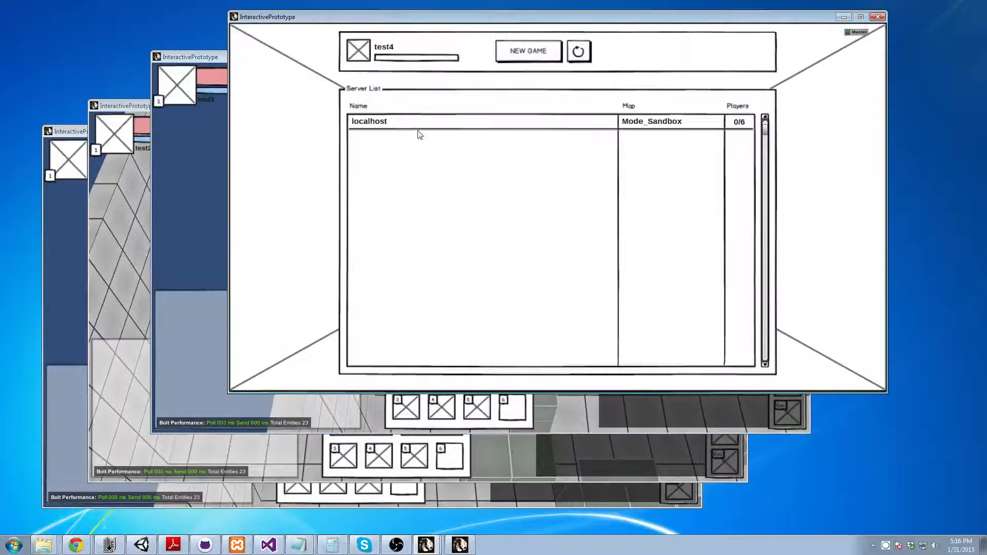
Join the localhost Mode_Sandbox server from the test4 client's server list.
{"action": "double_click", "coordinate": [368, 121]}
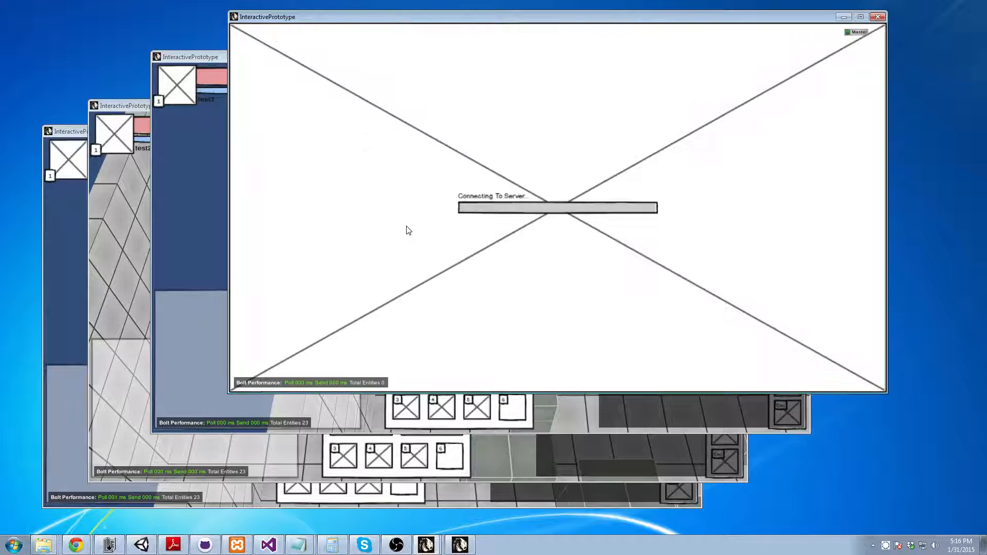